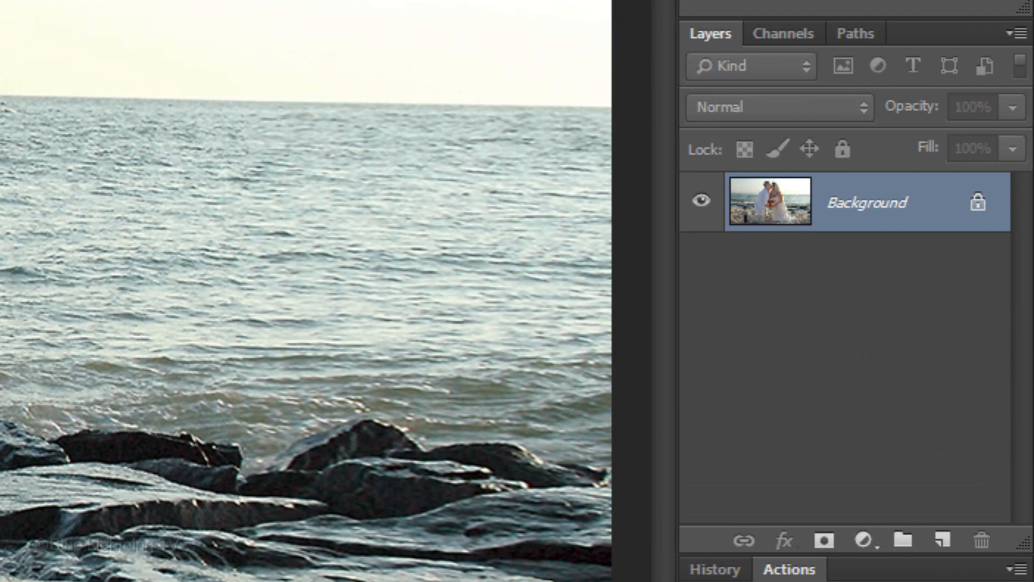
Step: Duplicate the Background into Layer 1 and give it a white layer mask
{"action": "key", "text": "Ctrl+J"}
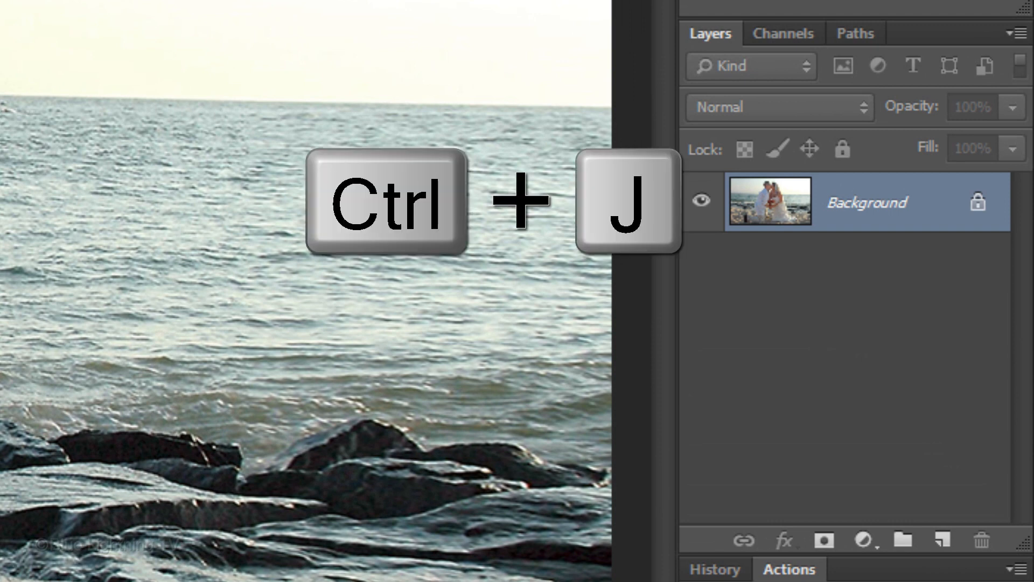
{"action": "key", "text": "ctrl+j"}
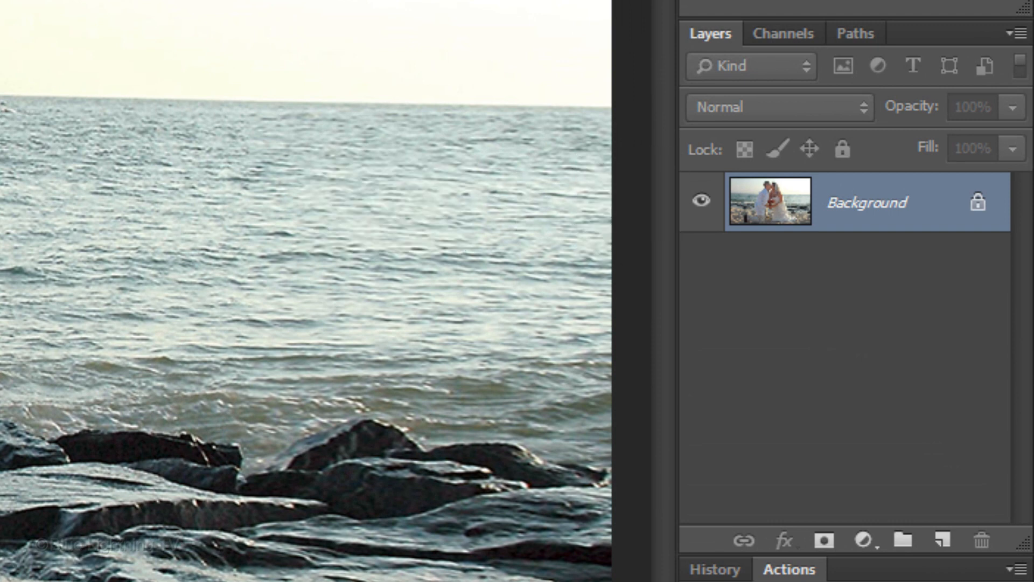
{"action": "left_click", "coordinate": [821, 540]}
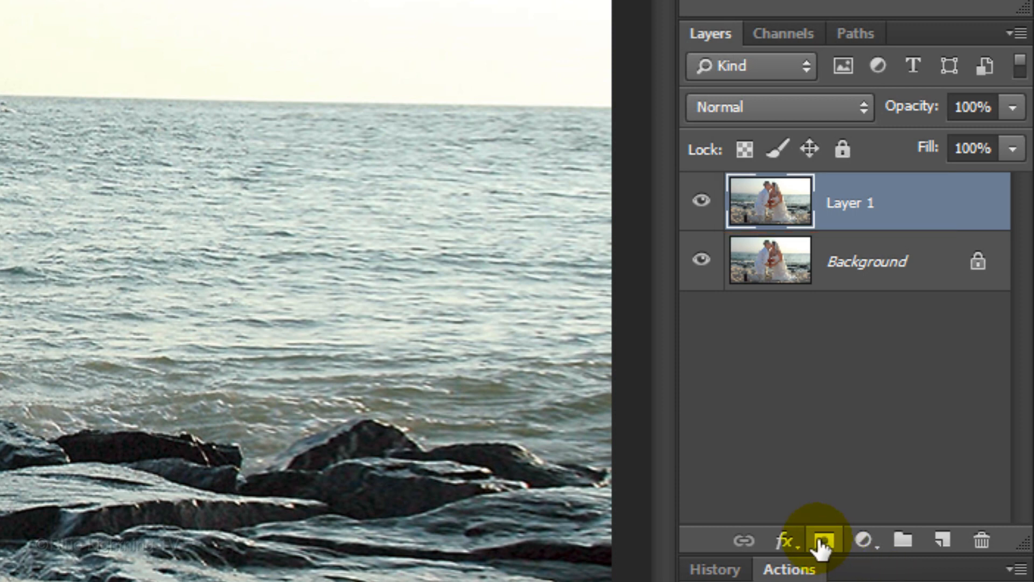
{"action": "left_click", "coordinate": [819, 540]}
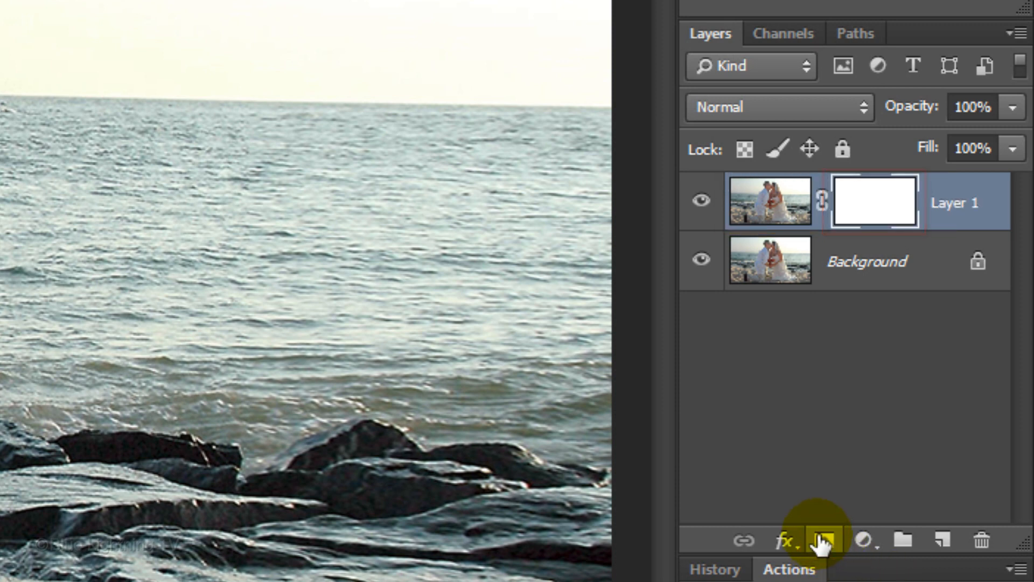
{"action": "left_click", "coordinate": [769, 201]}
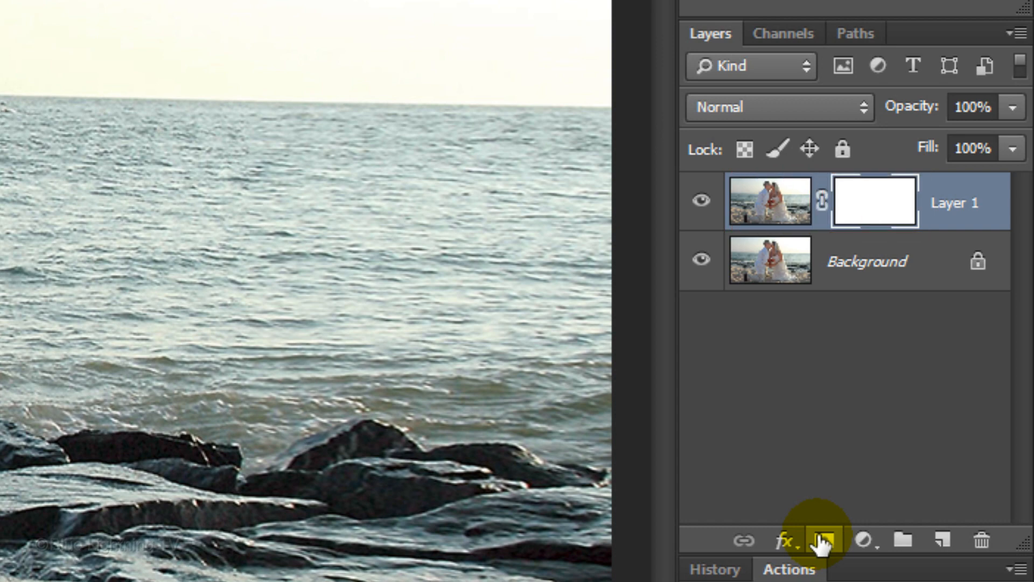
Step: Apply the merged RGB image to Layer 1's mask using Multiply at 100%
{"action": "left_click", "coordinate": [174, 18]}
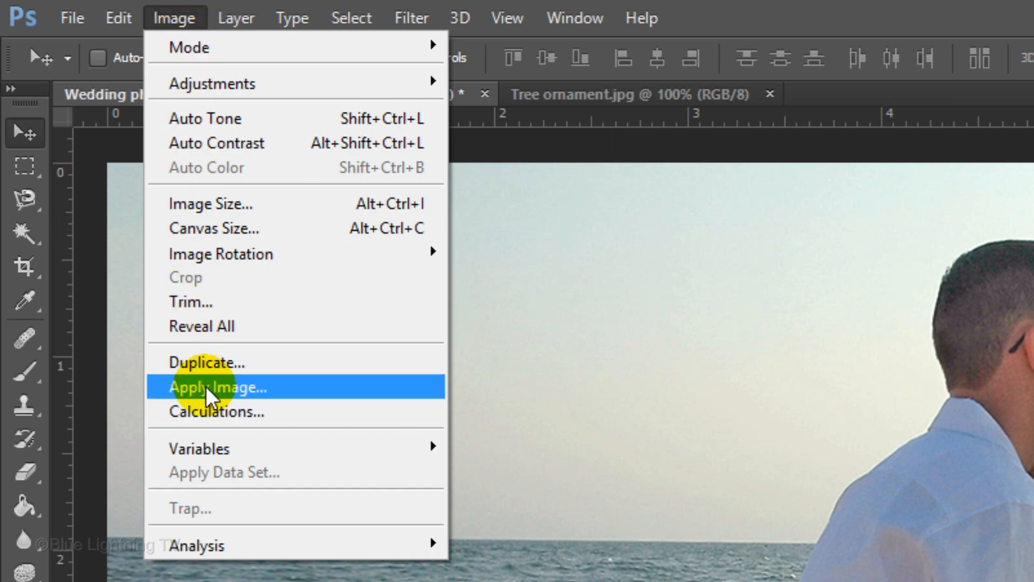
{"action": "left_click", "coordinate": [218, 387]}
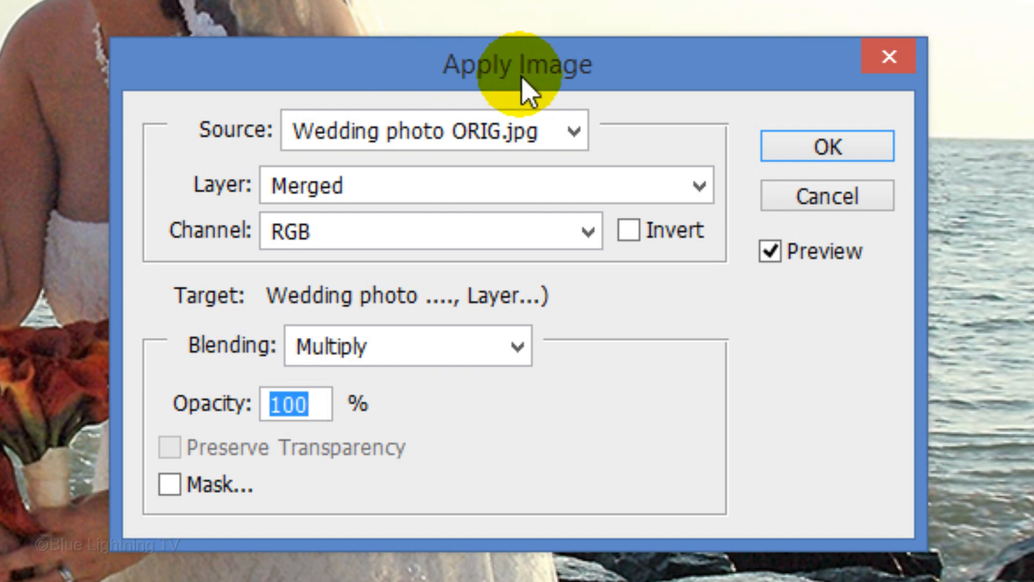
{"action": "left_click", "coordinate": [826, 146]}
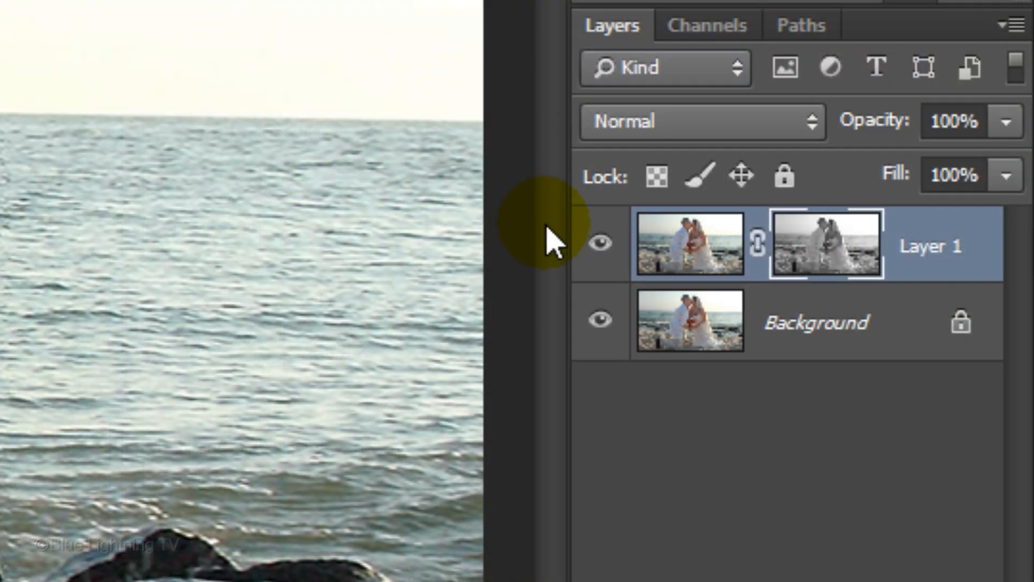
Step: Set Layer 1 to Screen blending and duplicate it
{"action": "left_click", "coordinate": [688, 245]}
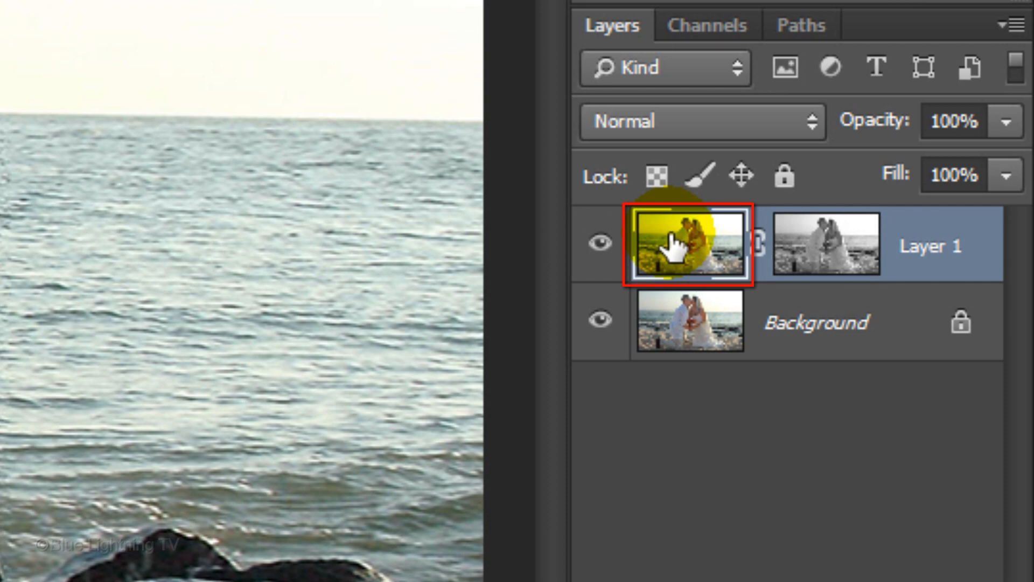
{"action": "left_click", "coordinate": [699, 121]}
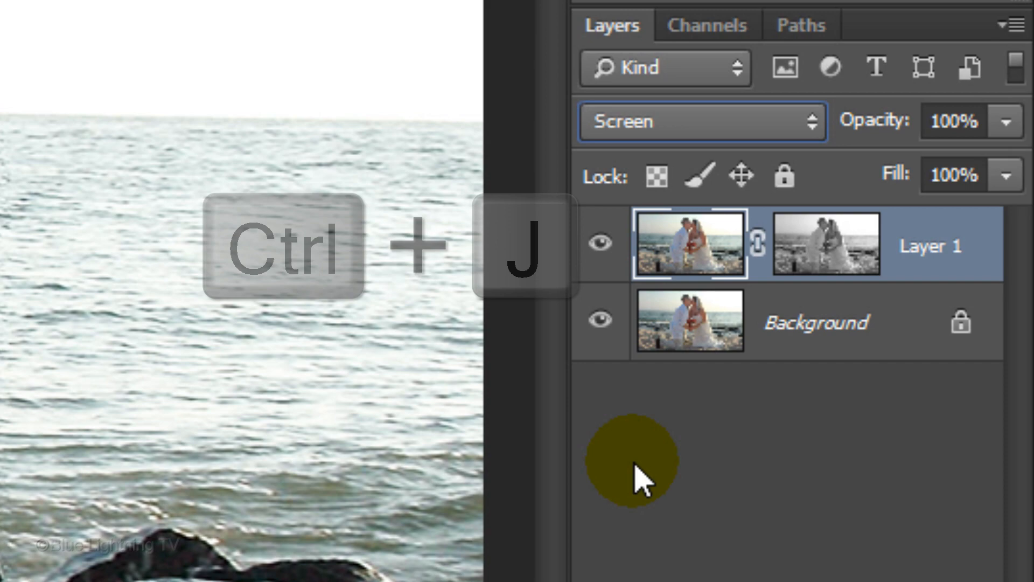
{"action": "key", "text": "ctrl+j"}
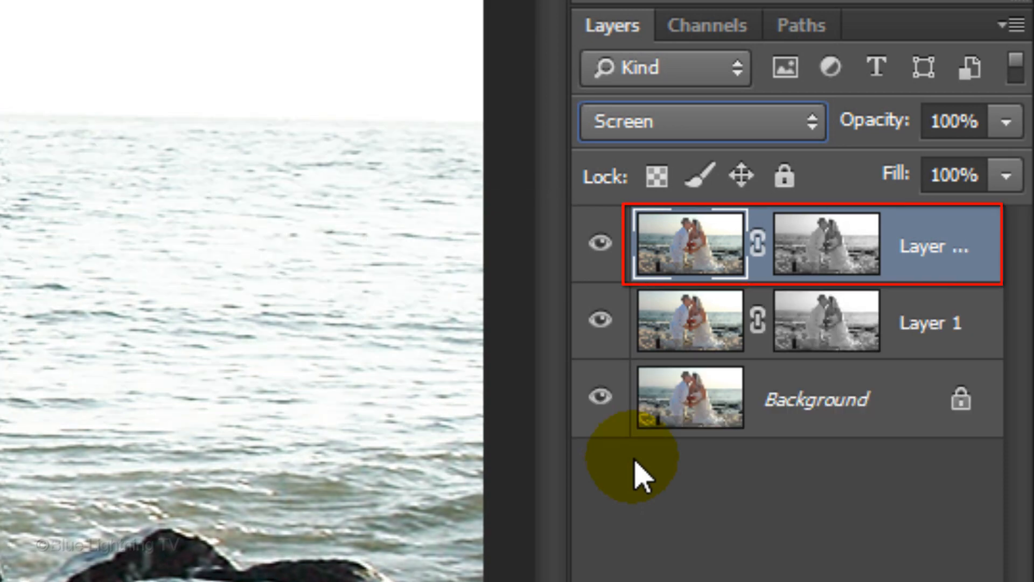
Step: Motion-blur the duplicate layer at -45° angle with 200-pixel distance
{"action": "left_click", "coordinate": [361, 15]}
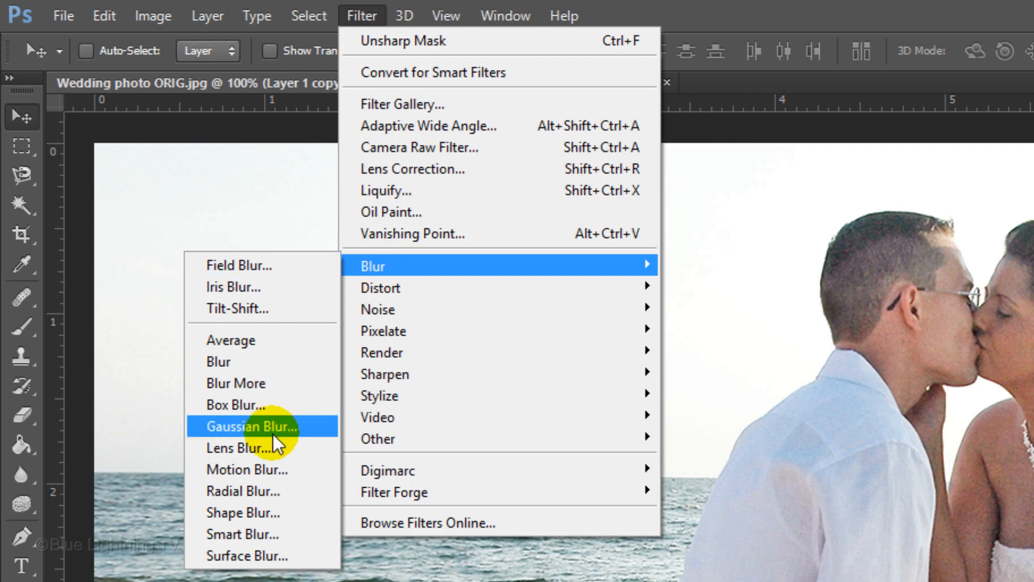
{"action": "left_click", "coordinate": [248, 470]}
{"action": "type", "text": "200"}
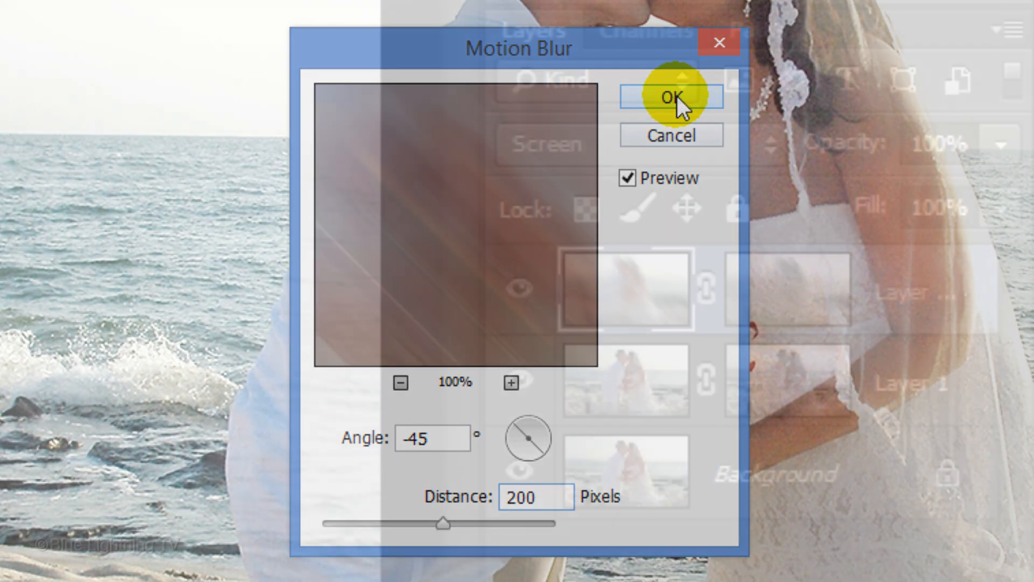
{"action": "left_click", "coordinate": [670, 96]}
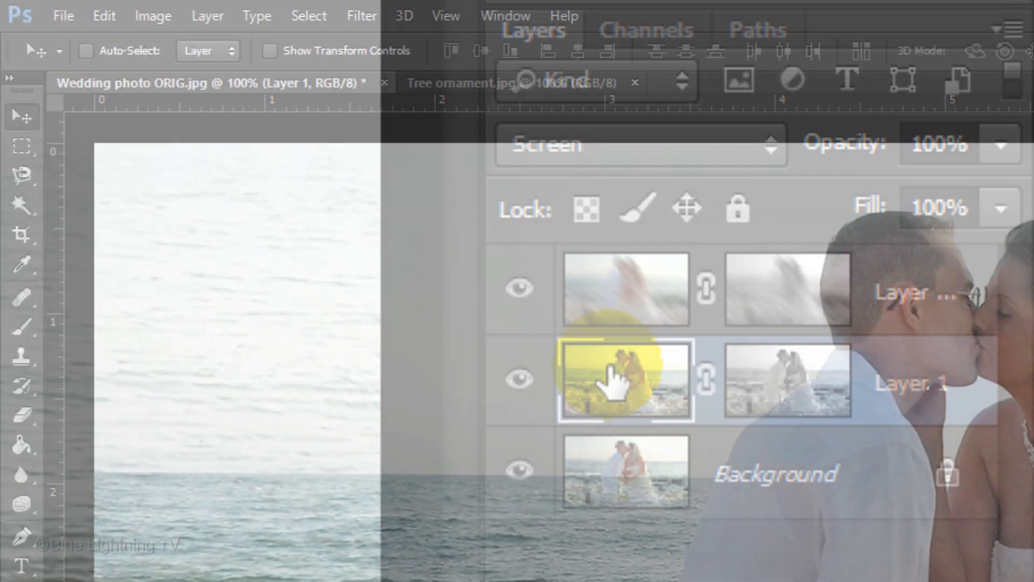
Step: Apply Motion Blur to Layer 1 at a 45° angle, 200 pixels distance
{"action": "left_click", "coordinate": [361, 15]}
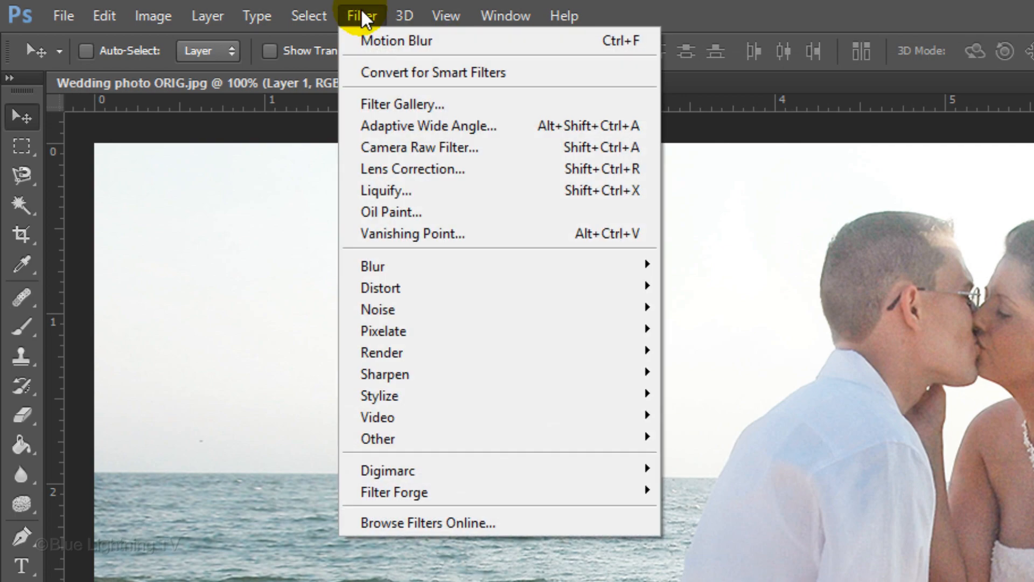
{"action": "mouse_move", "coordinate": [372, 265]}
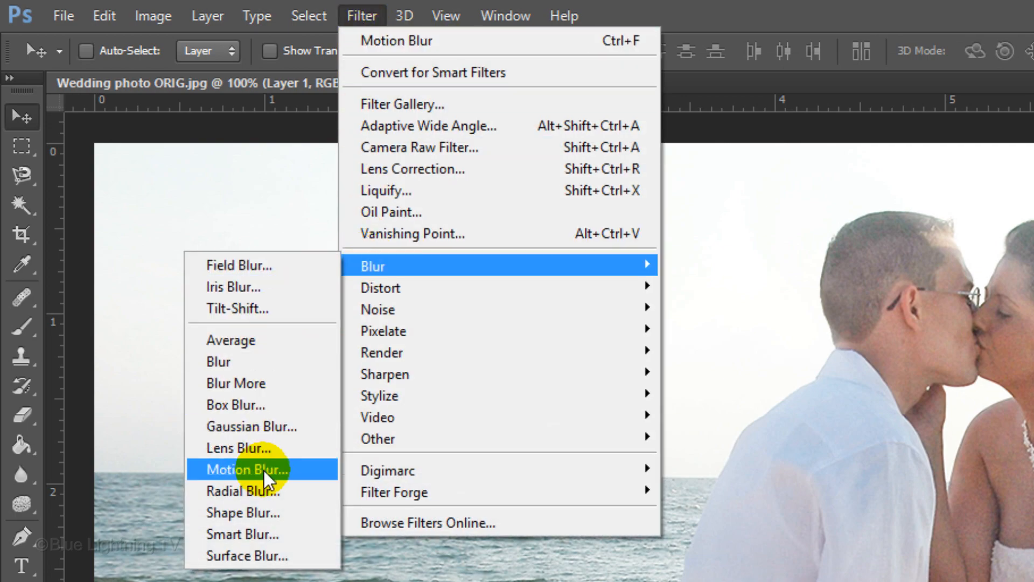
{"action": "left_click", "coordinate": [246, 469]}
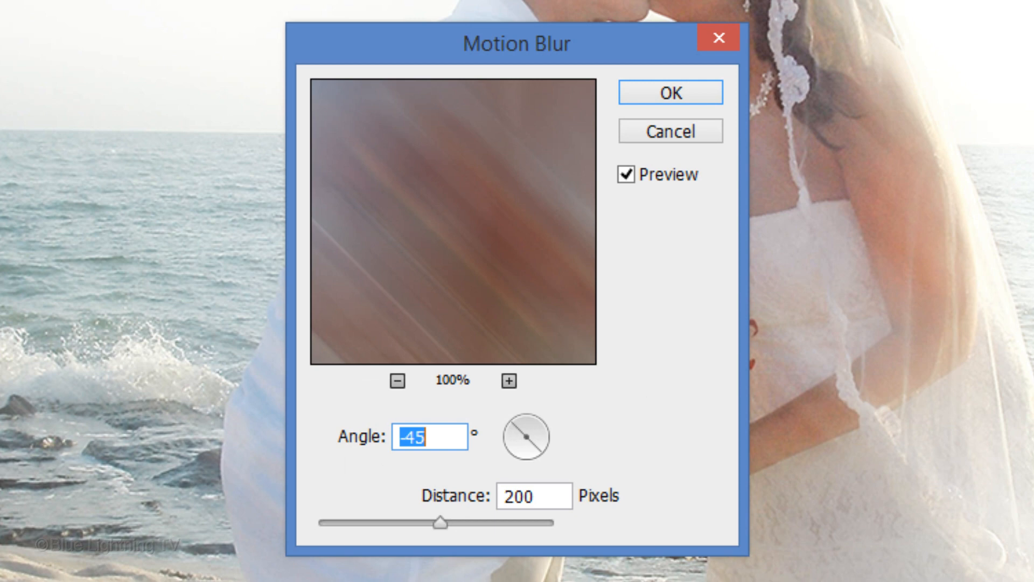
{"action": "type", "text": "45"}
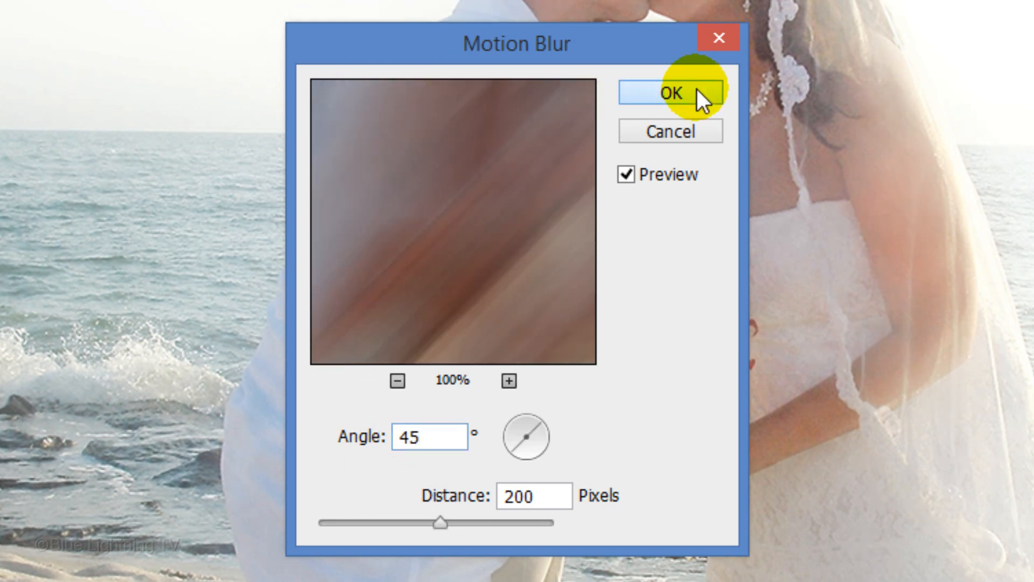
{"action": "left_click", "coordinate": [670, 91]}
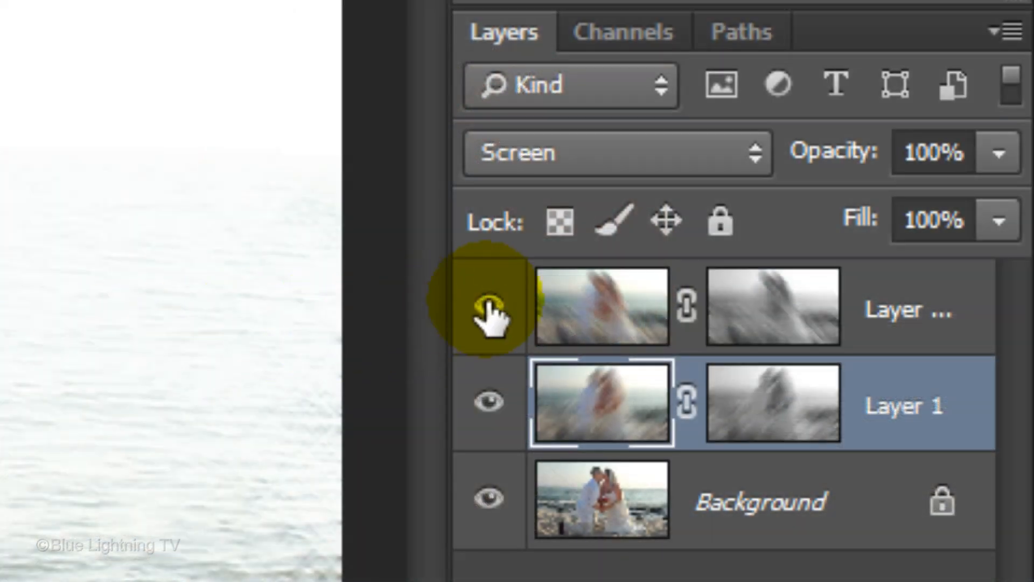
Step: Hide the top streak layer and apply Unsharp Mask to Layer 1: 185%, radius 150, threshold 0
{"action": "left_click", "coordinate": [488, 311]}
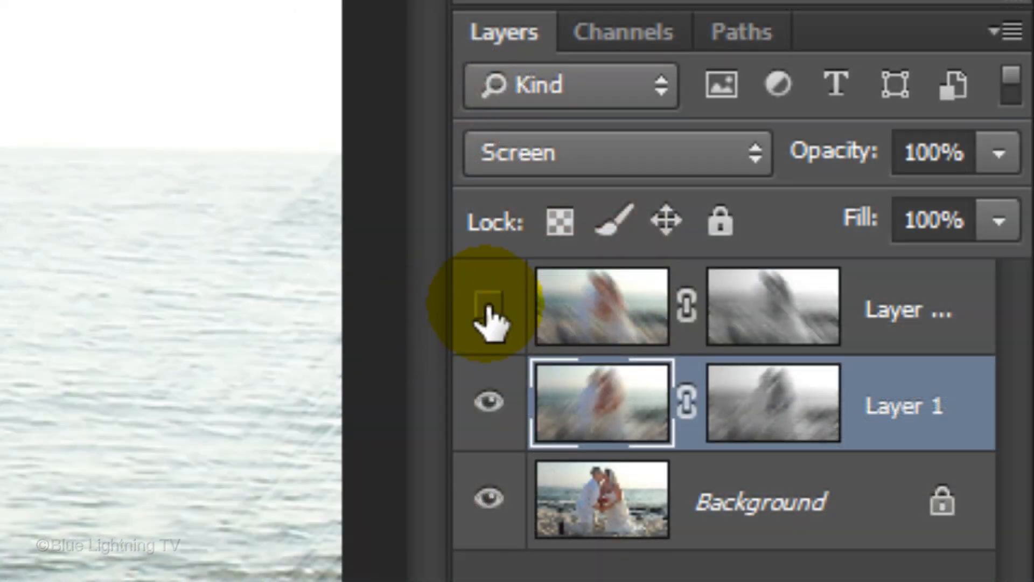
{"action": "left_click", "coordinate": [380, 15]}
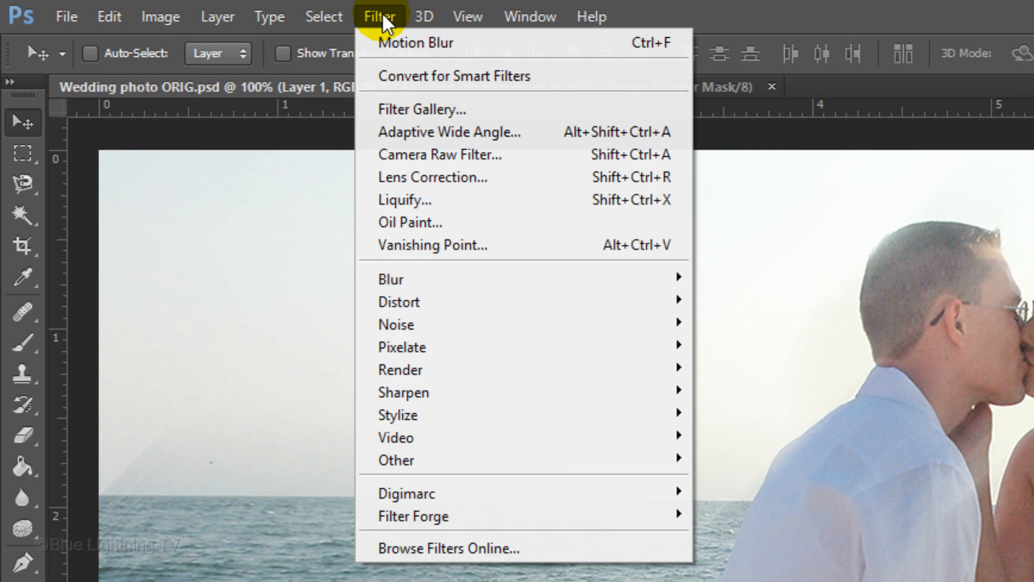
{"action": "mouse_move", "coordinate": [402, 391]}
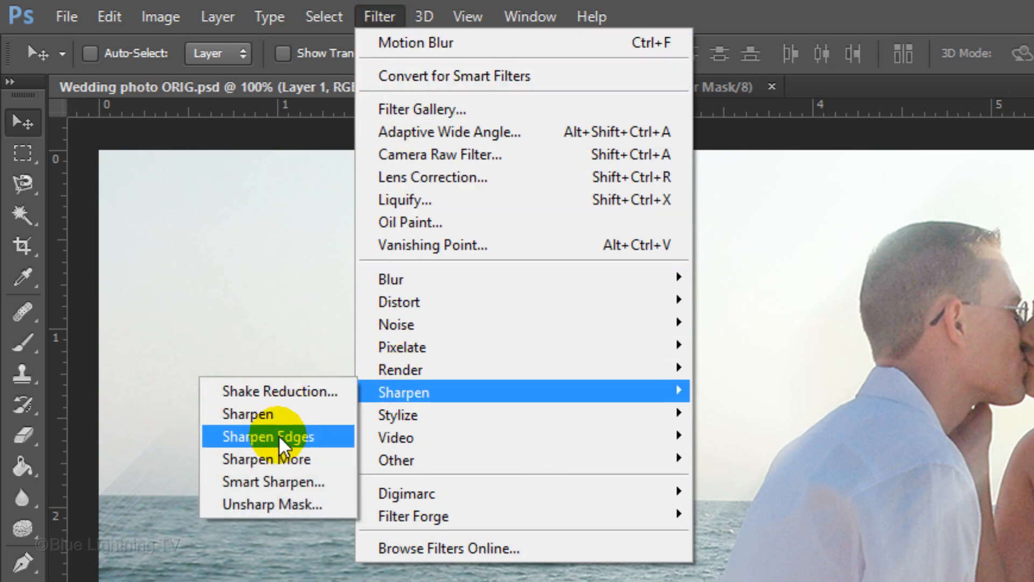
{"action": "mouse_move", "coordinate": [277, 503]}
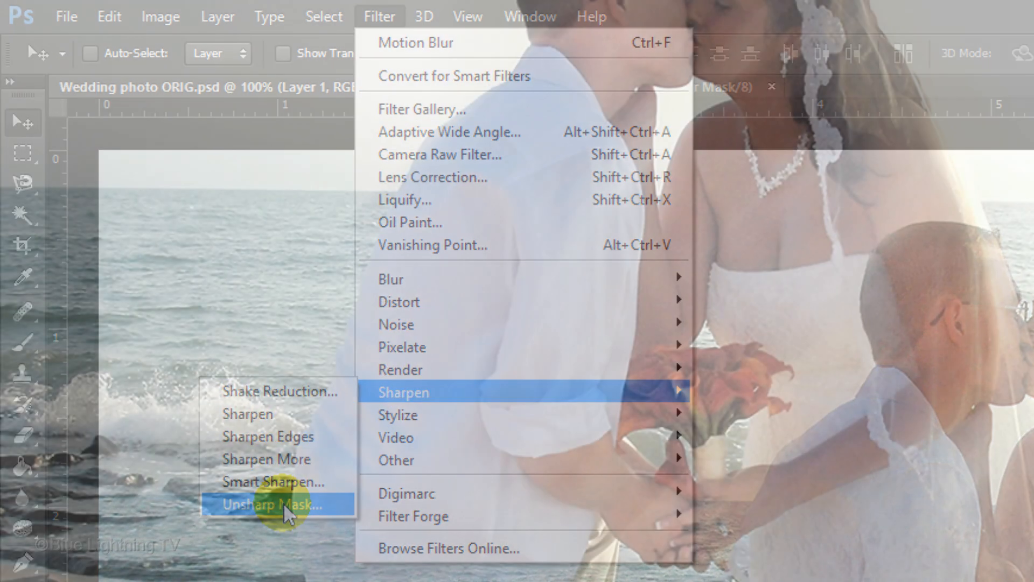
{"action": "left_click", "coordinate": [276, 504]}
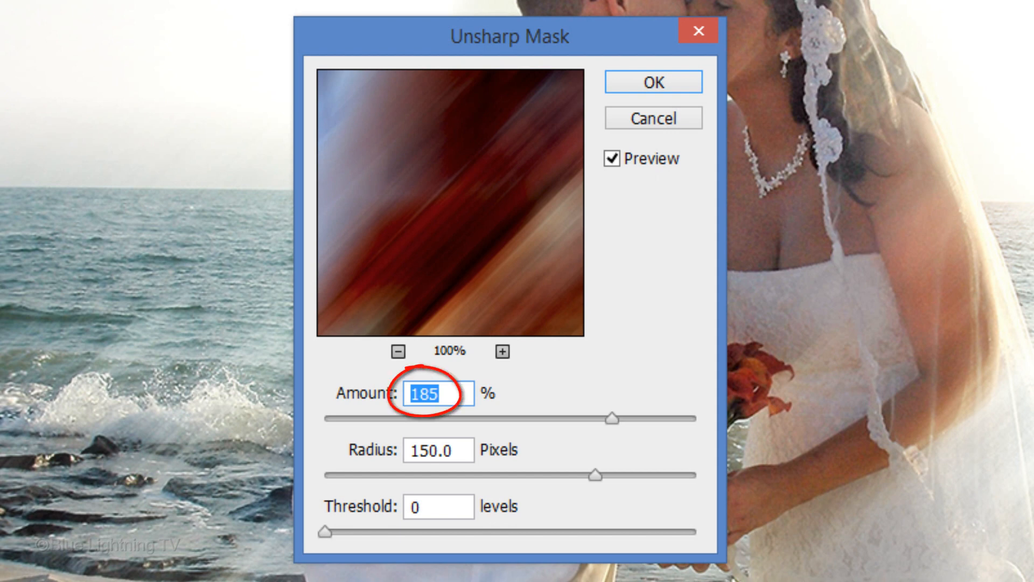
{"action": "left_click", "coordinate": [437, 451]}
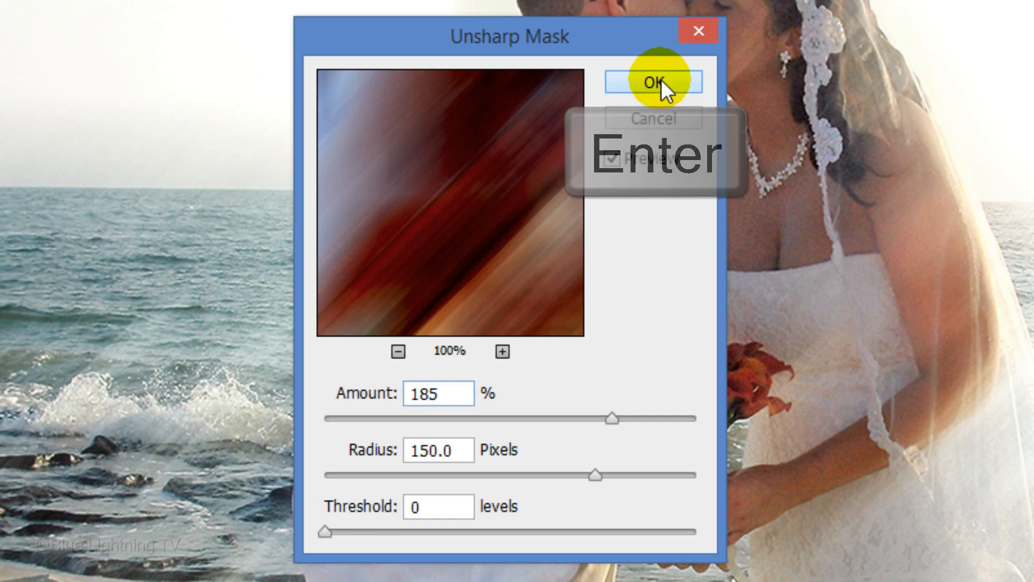
{"action": "left_click", "coordinate": [652, 80]}
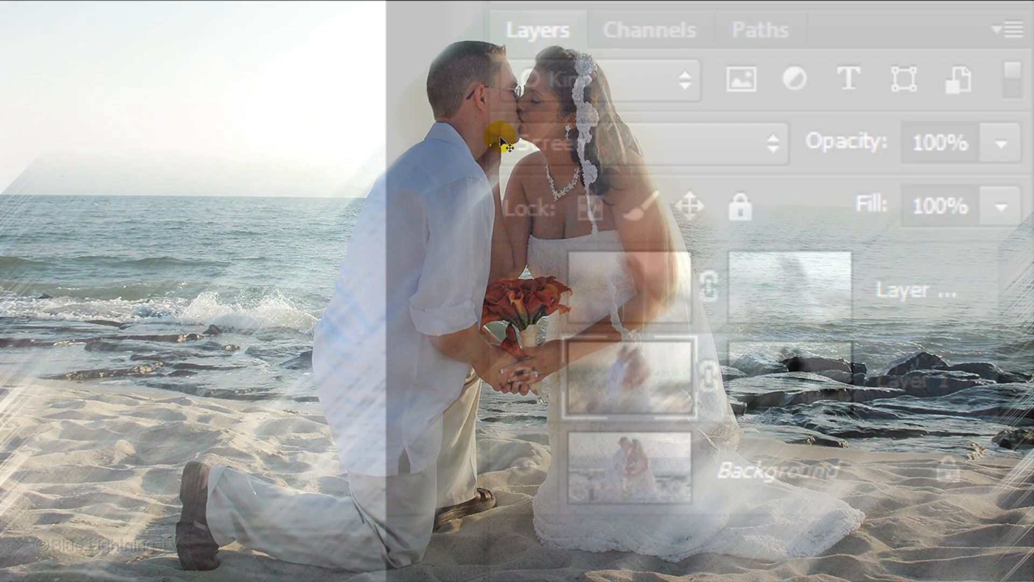
Step: Show the upper streak layer and reapply the Unsharp Mask with Ctrl+F
{"action": "left_click", "coordinate": [523, 287]}
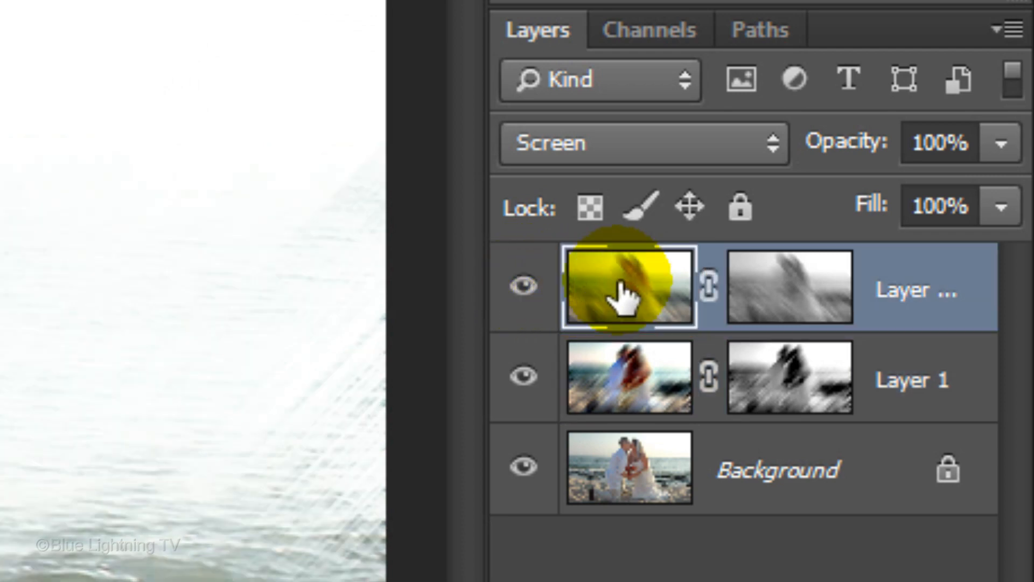
{"action": "key", "text": "ctrl+f"}
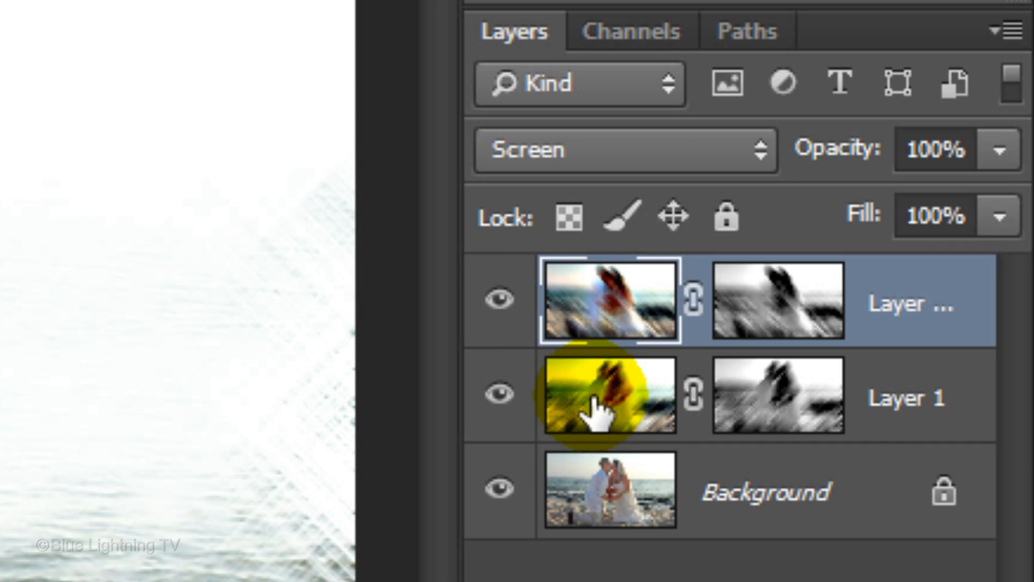
Step: Select Layer 1 together with the upper streak layer and group them with Ctrl+G
{"action": "key", "text": "shift"}
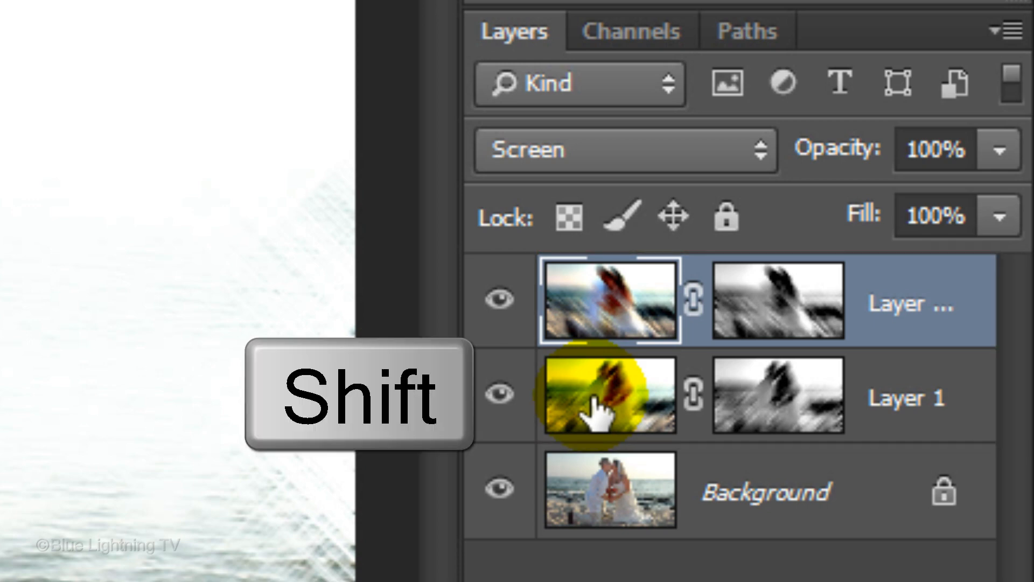
{"action": "left_click", "coordinate": [607, 396]}
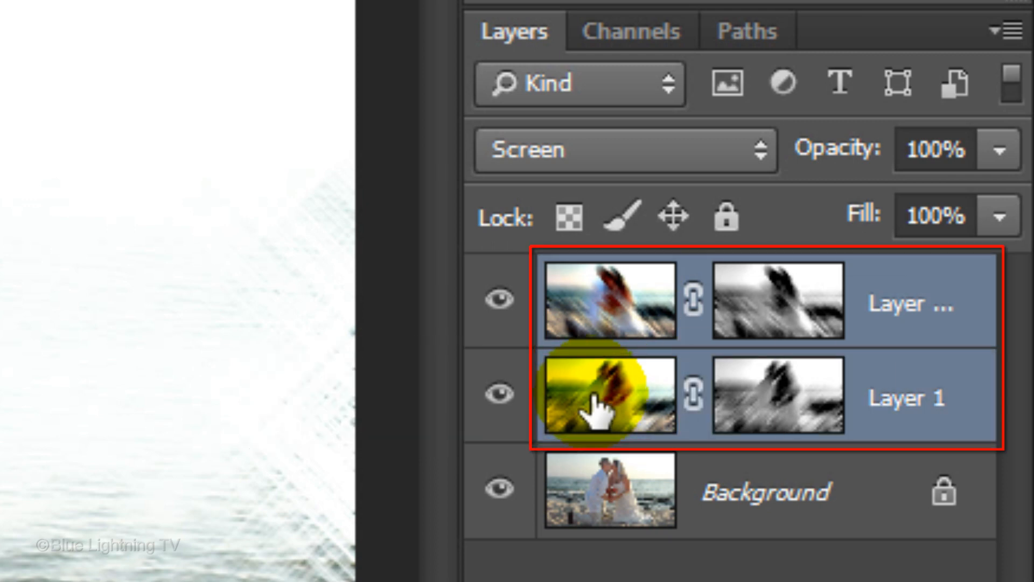
{"action": "key", "text": "ctrl+g"}
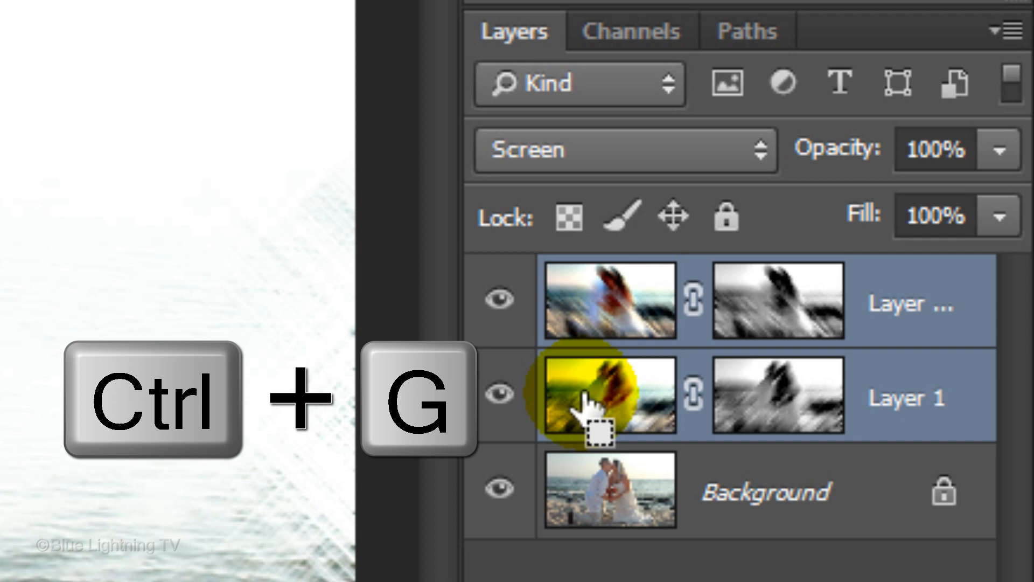
{"action": "key", "text": "ctrl+g"}
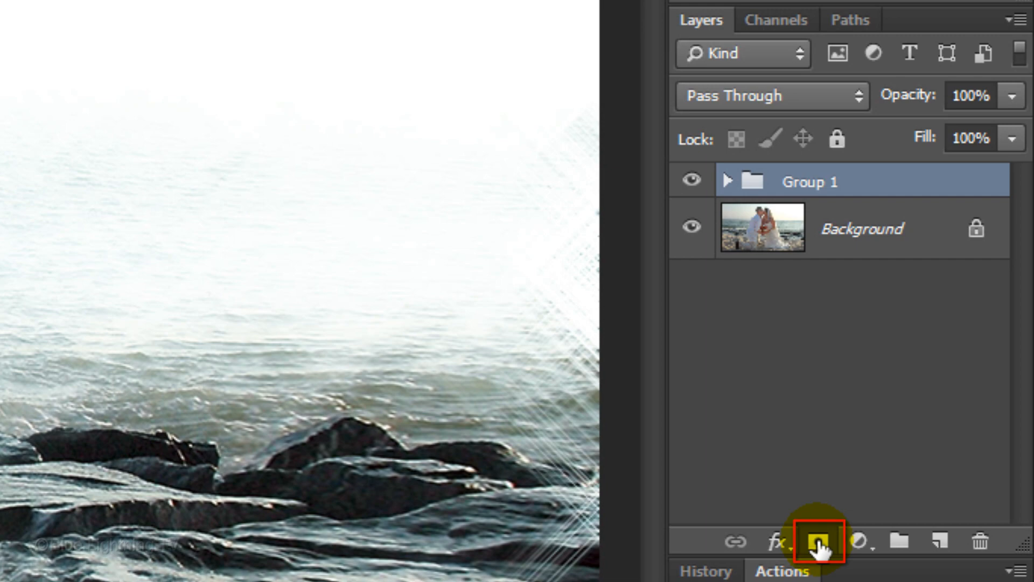
Step: Add a white mask to Group 1 and set a soft 261 px brush
{"action": "left_click", "coordinate": [821, 541]}
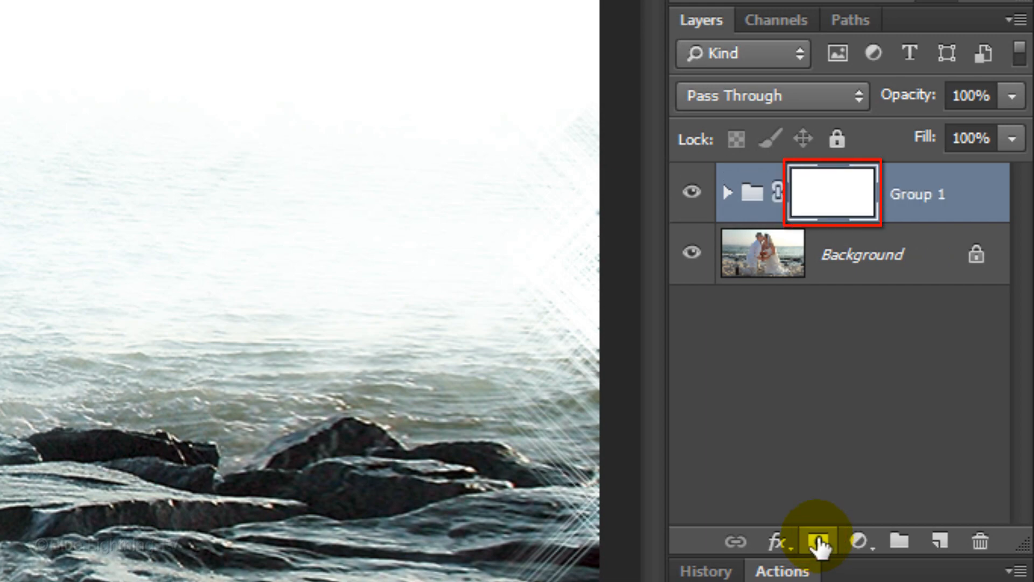
{"action": "left_click", "coordinate": [27, 455]}
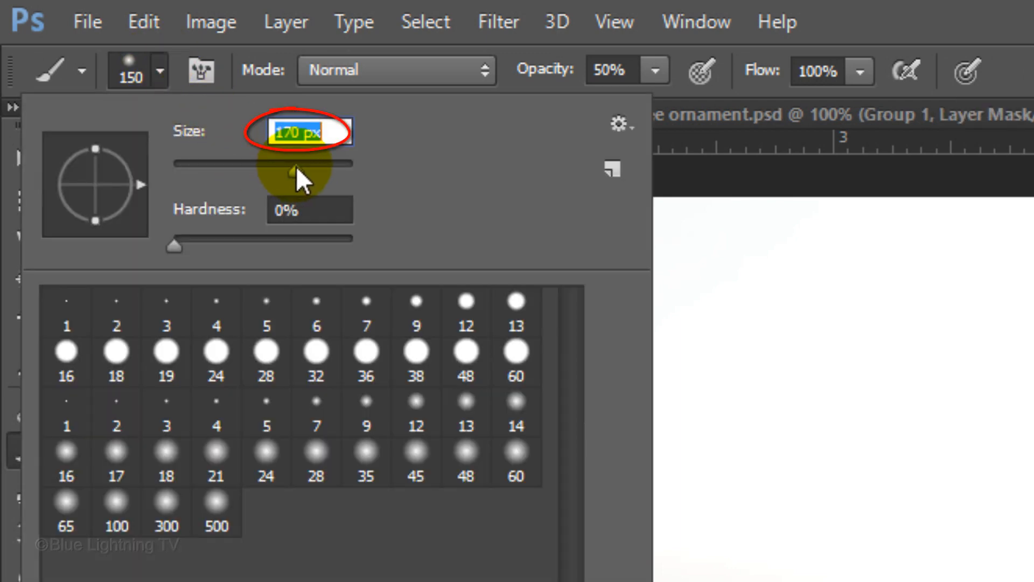
{"action": "left_click_drag", "start_coordinate": [291, 173], "coordinate": [317, 173]}
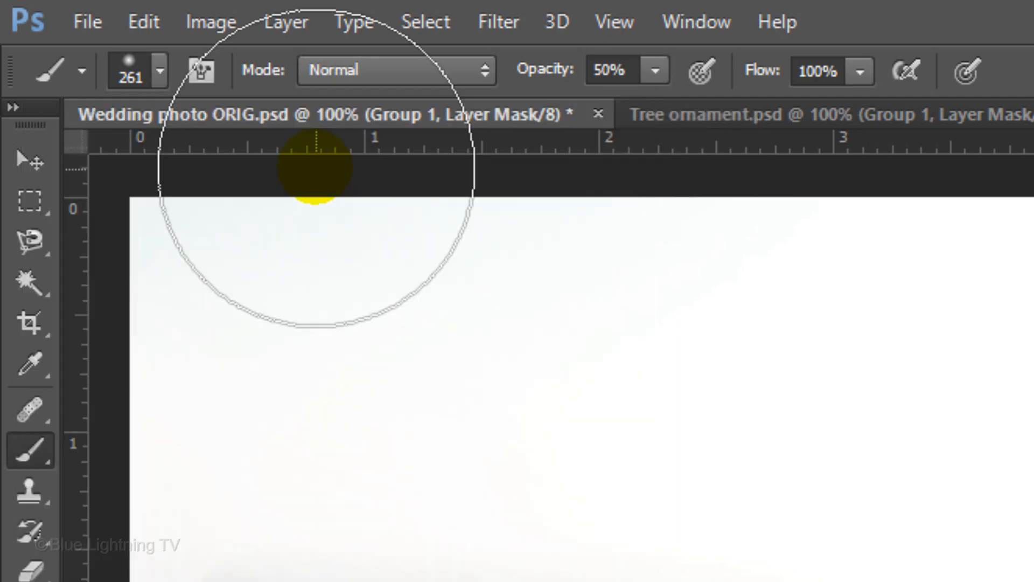
{"action": "key", "text": "f5"}
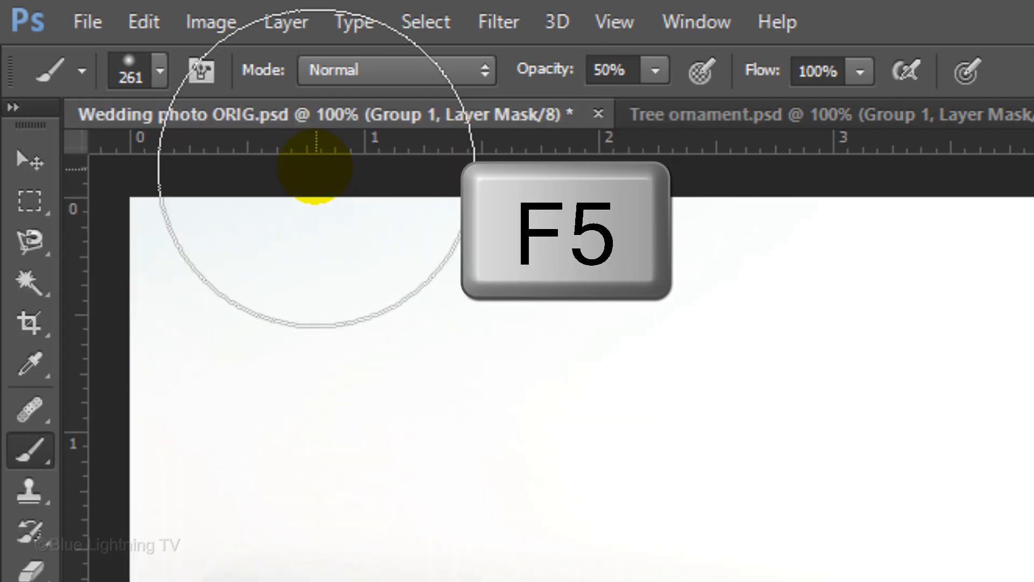
{"action": "key", "text": "f5"}
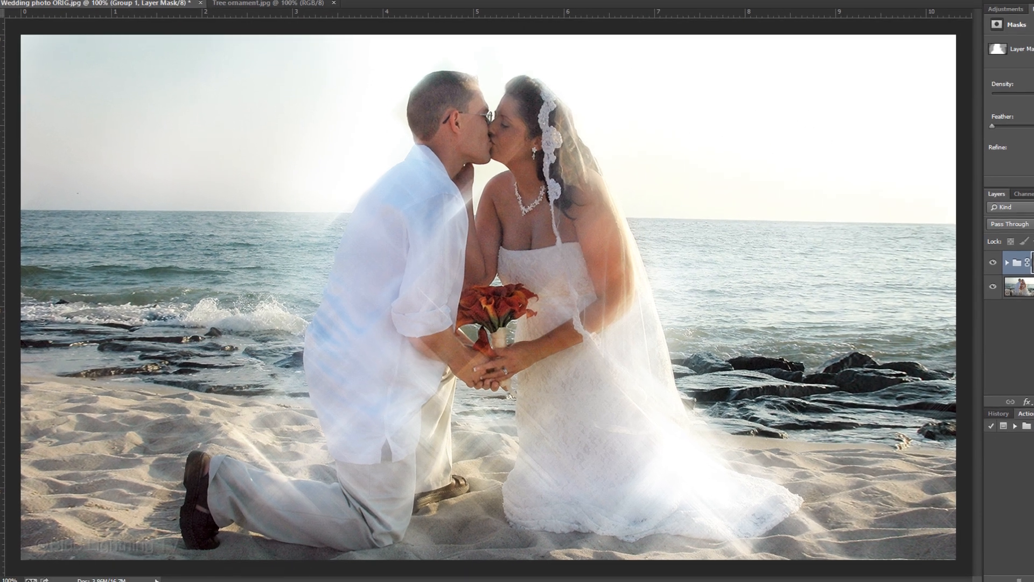
Step: Switch to the Tree ornament.jpg document to view the second example
{"action": "left_click", "coordinate": [258, 3]}
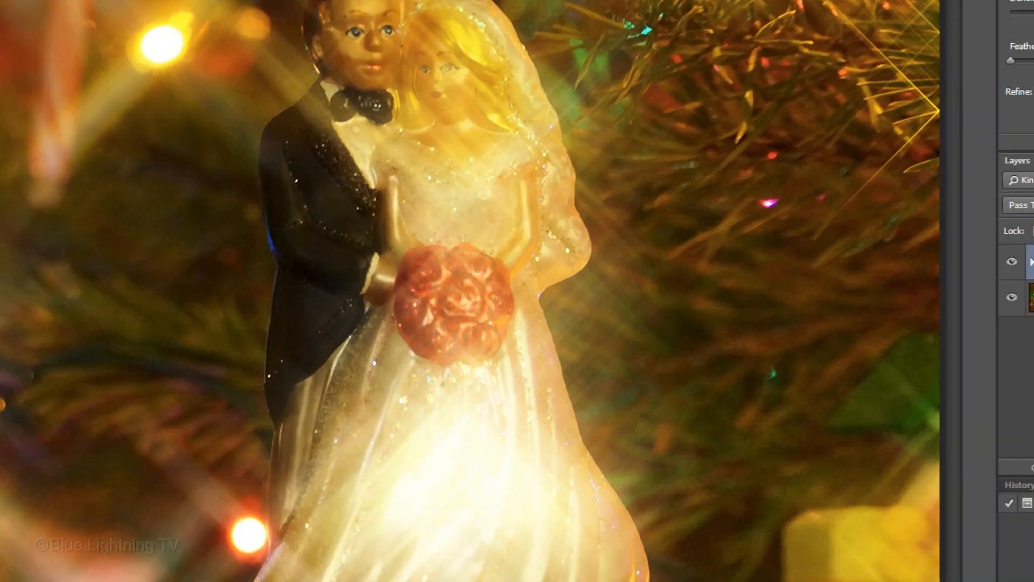